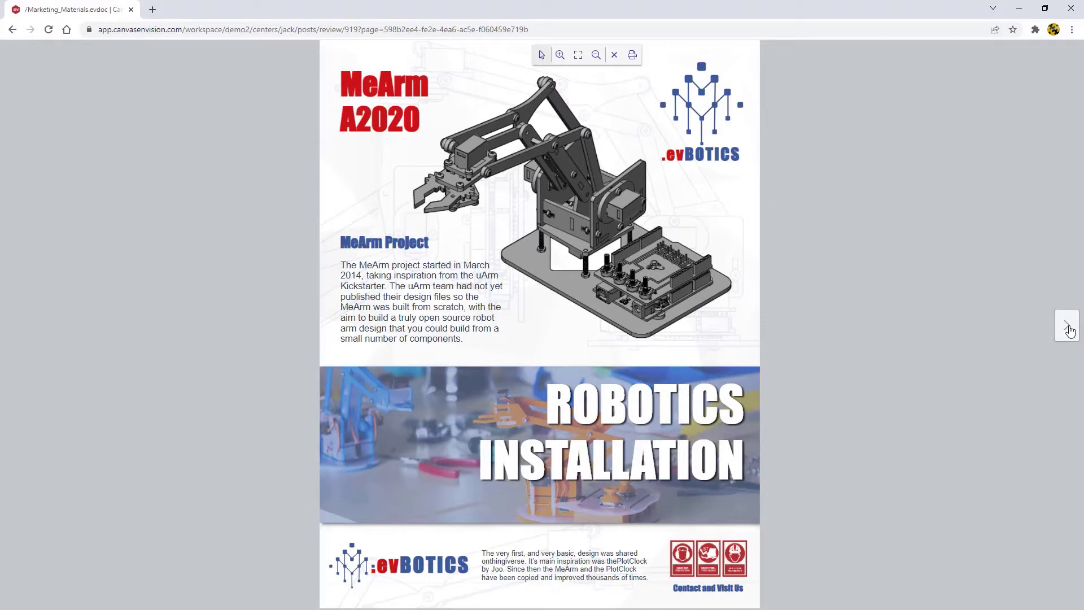
# - Advance page by page from the MeArm A2020 cover to the Parts List for Ordering page
pyautogui.click(1067, 325)
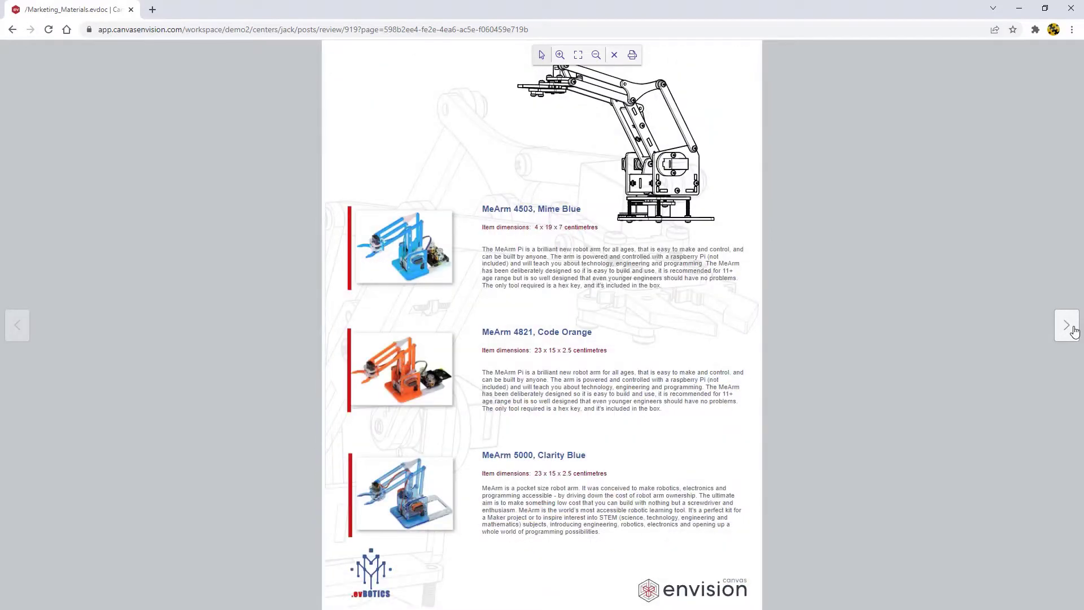
pyautogui.click(1067, 326)
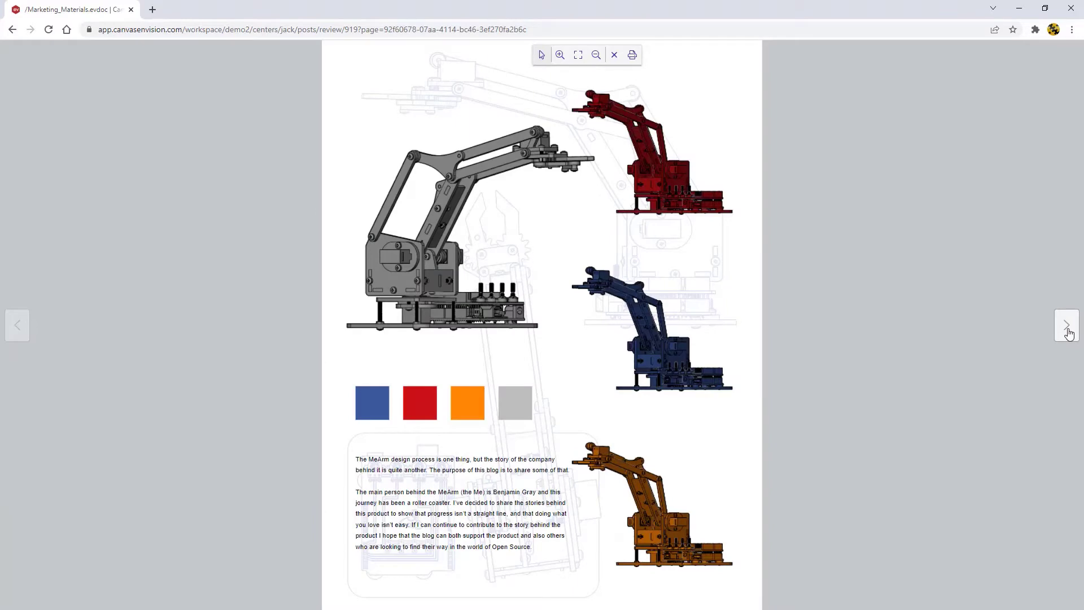
pyautogui.click(1066, 325)
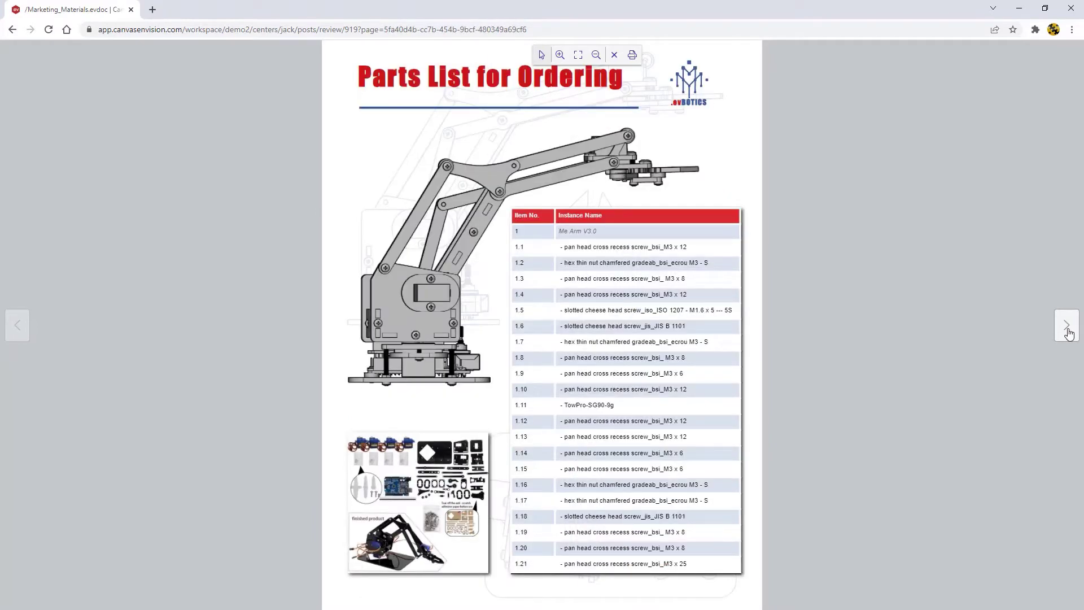
pyautogui.click(1067, 325)
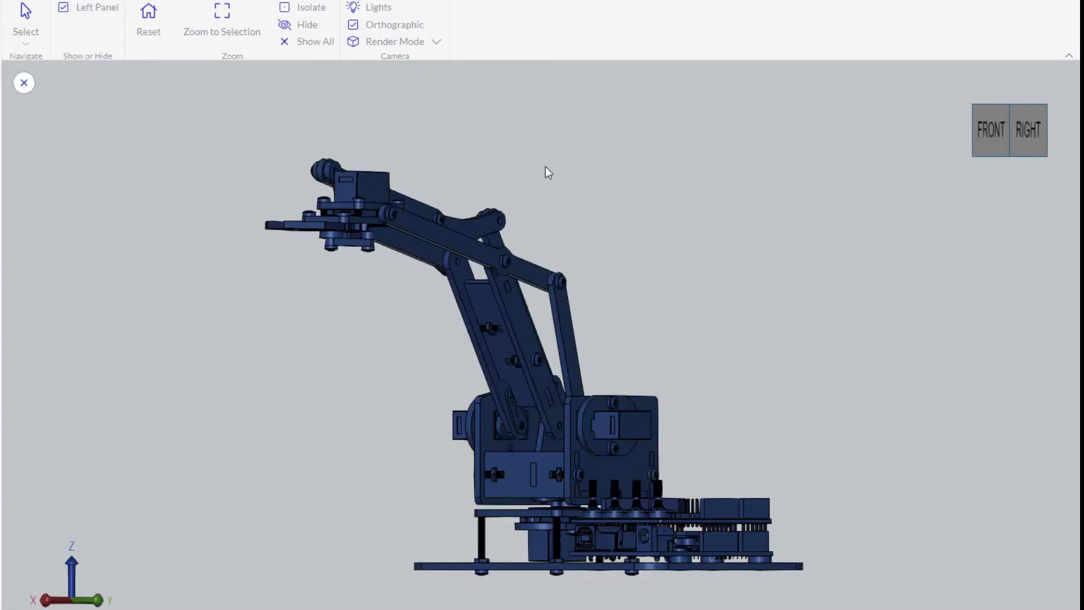
# - Switch the robot arm model's render mode to Hidden Line
pyautogui.click(395, 40)
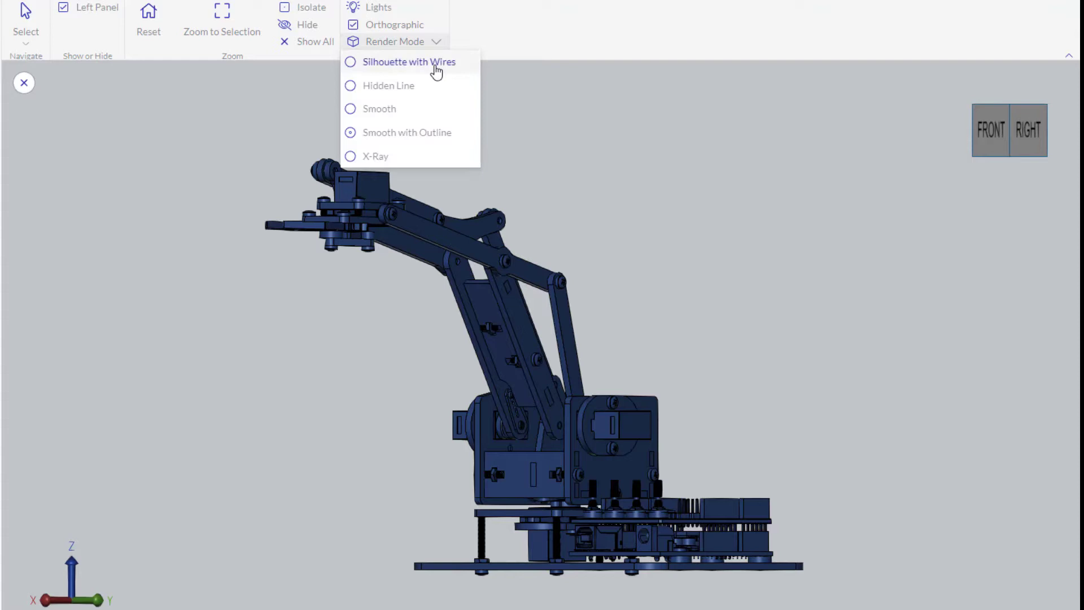
pyautogui.click(409, 61)
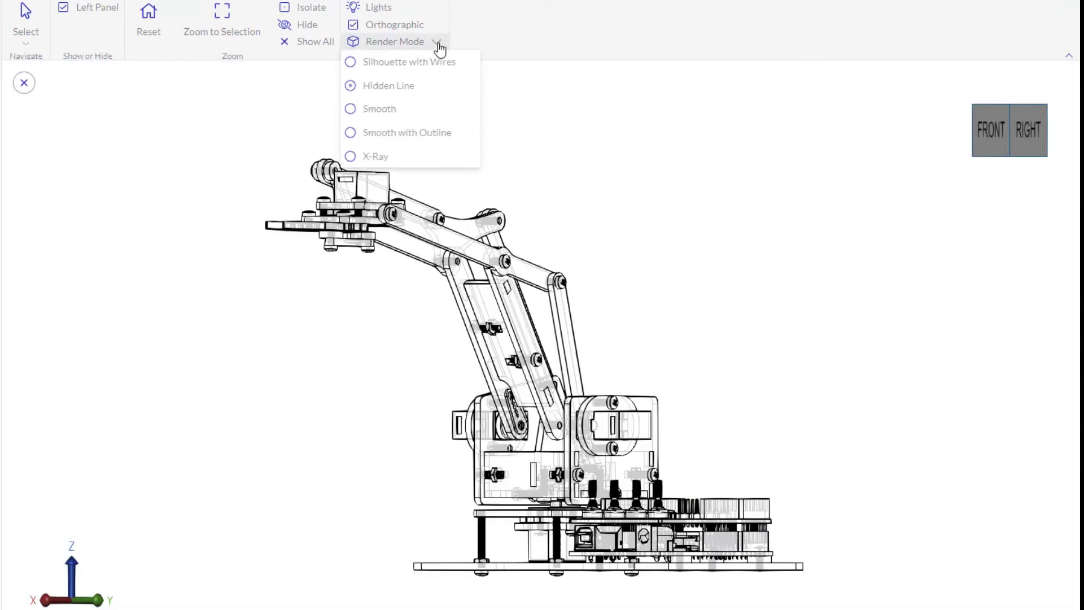
pyautogui.click(379, 109)
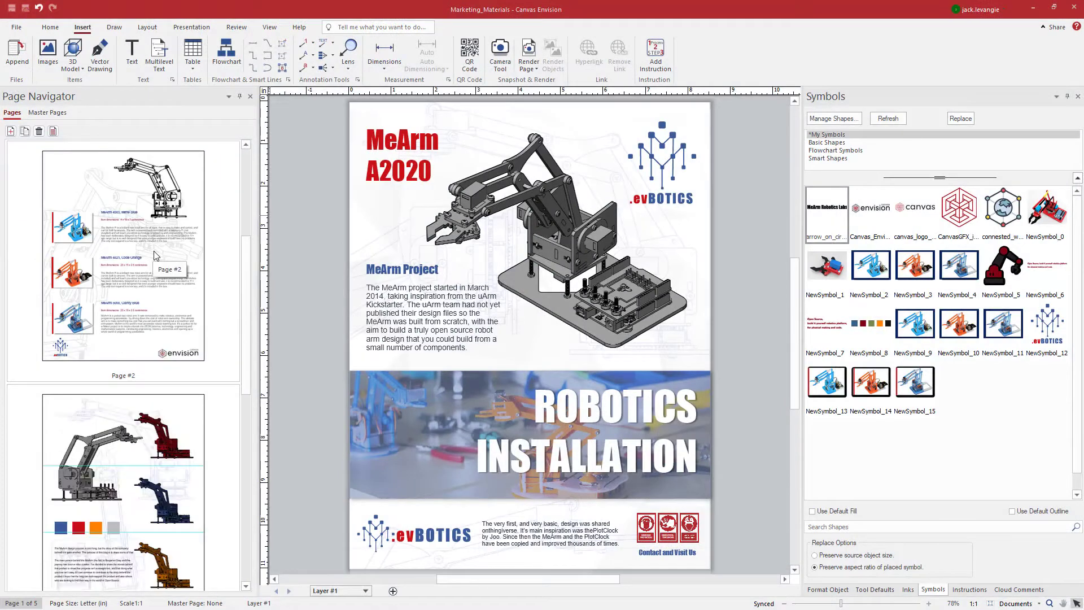
# - Go to page 2, the MeArm 4503, 4821 and 5000 kits page
pyautogui.click(123, 260)
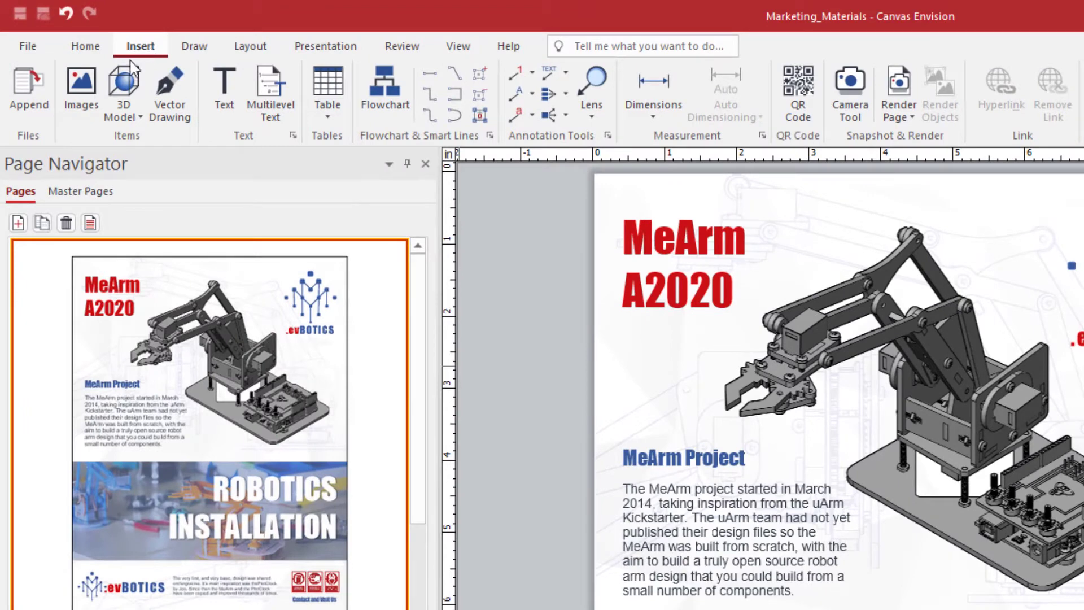
pyautogui.moveTo(81, 91)
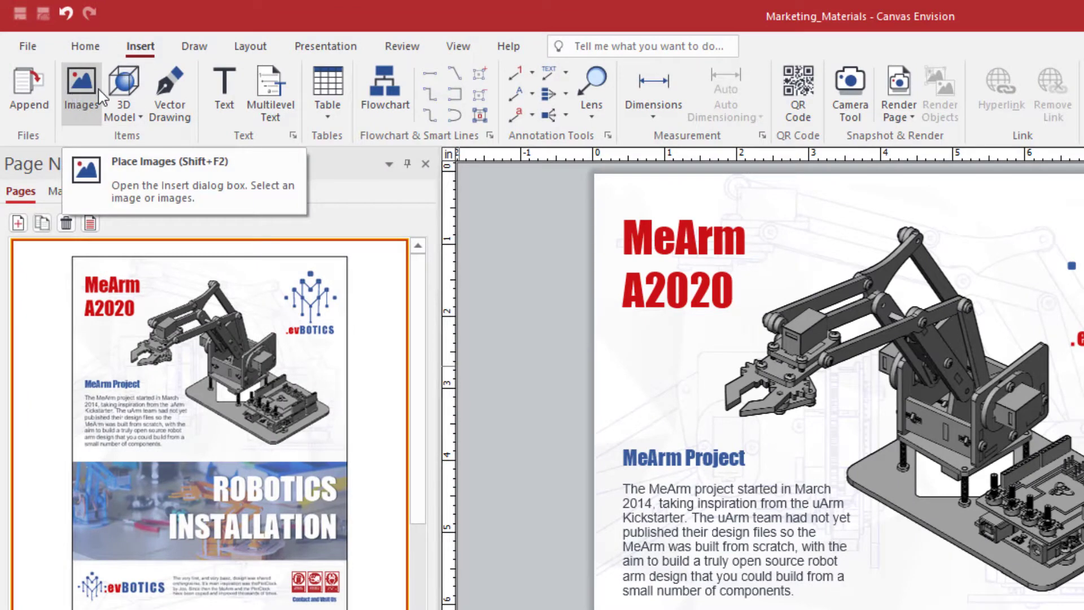
pyautogui.moveTo(123, 90)
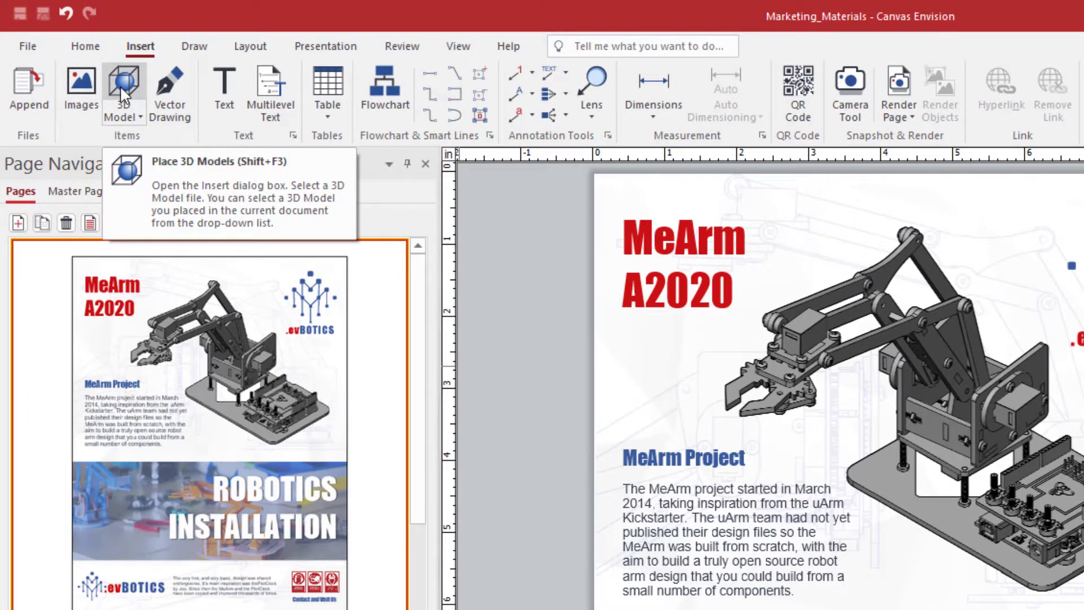
pyautogui.moveTo(169, 91)
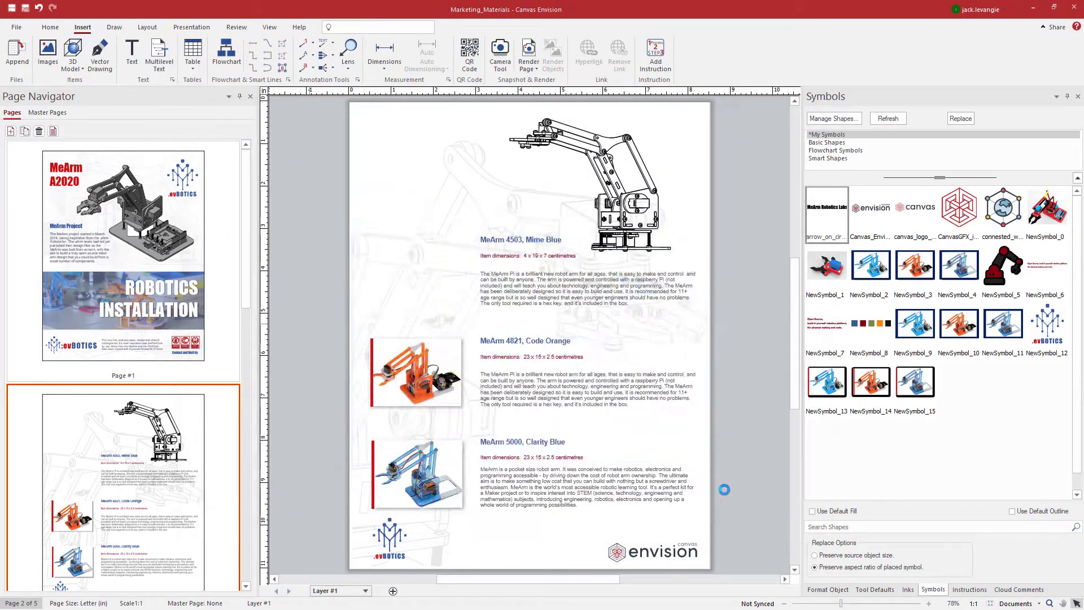
# - Place the blue robot arm picture beside the MeArm 4503, Mime Blue entry
pyautogui.click(423, 272)
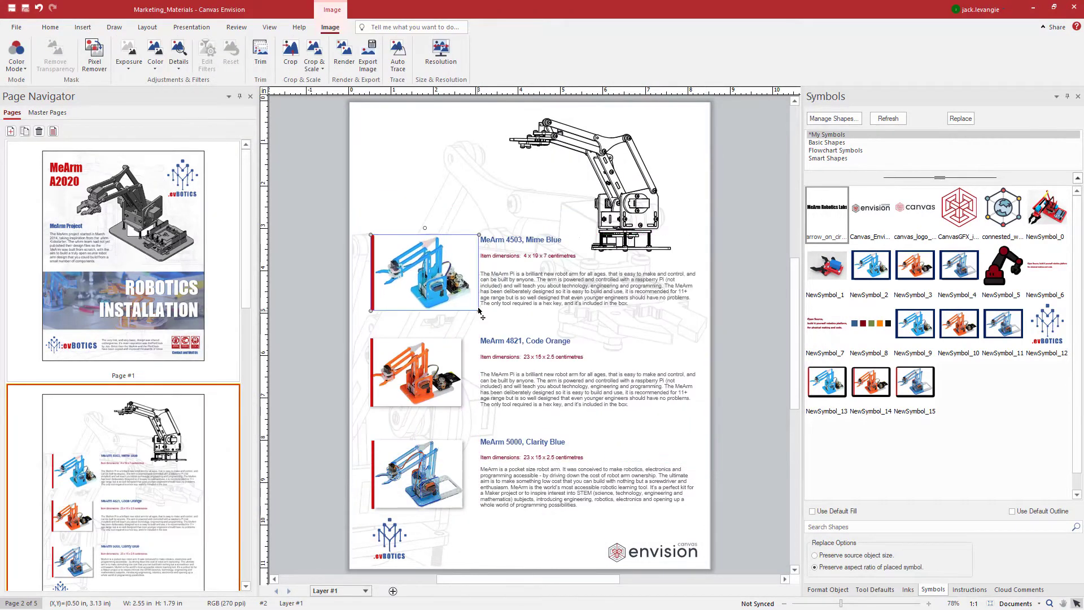
pyautogui.moveTo(478, 309); pyautogui.dragTo(457, 293)
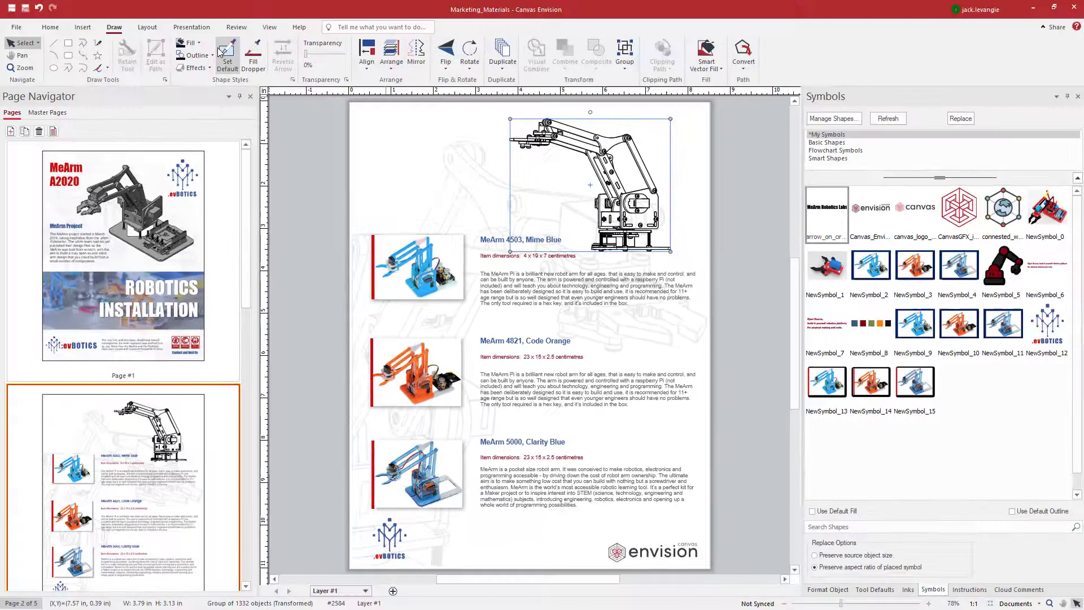
# - Set the outline colour of the arm line drawing to red
pyautogui.click(208, 56)
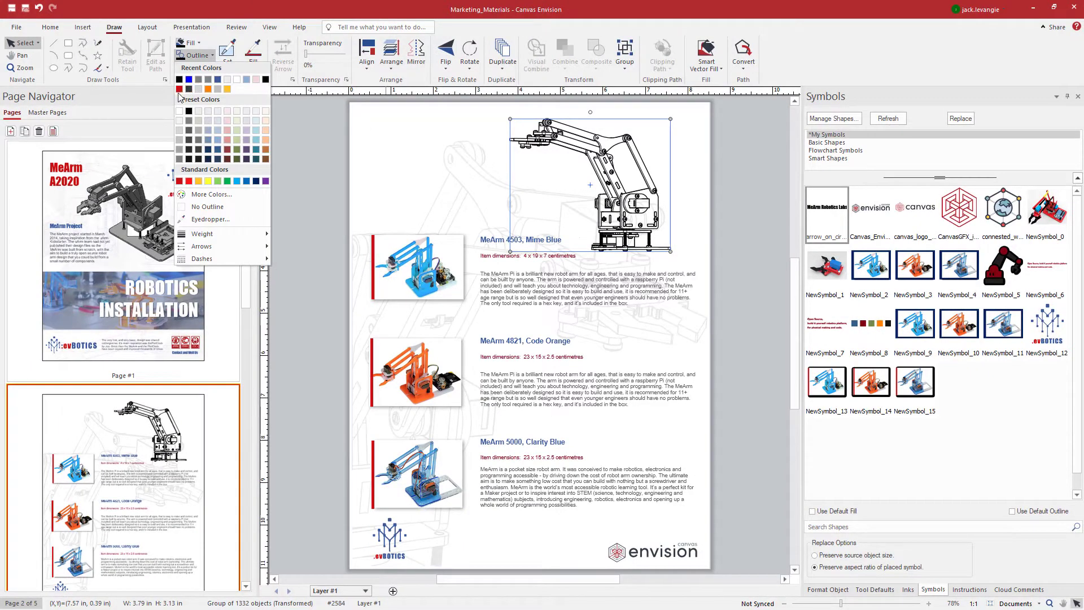
pyautogui.click(188, 79)
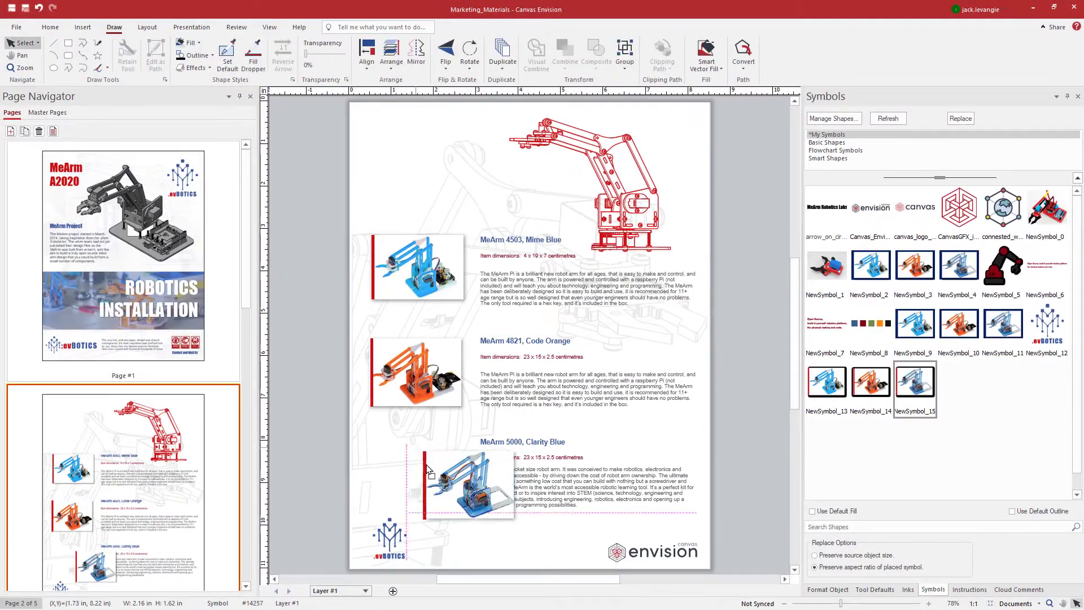
# - Place the light blue arm picture (NewSymbol_15) beside the MeArm 5000, Clarity Blue entry
pyautogui.moveTo(473, 484); pyautogui.dragTo(414, 473)
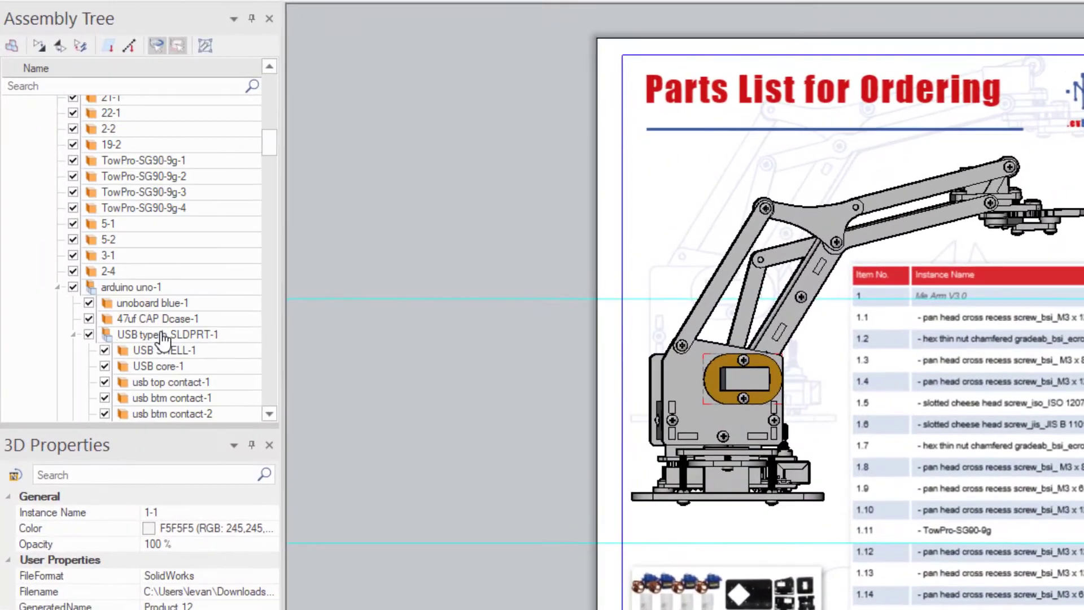
# - Delete the old parts table from page 4 and select the 3D arm model
pyautogui.scroll(-3)
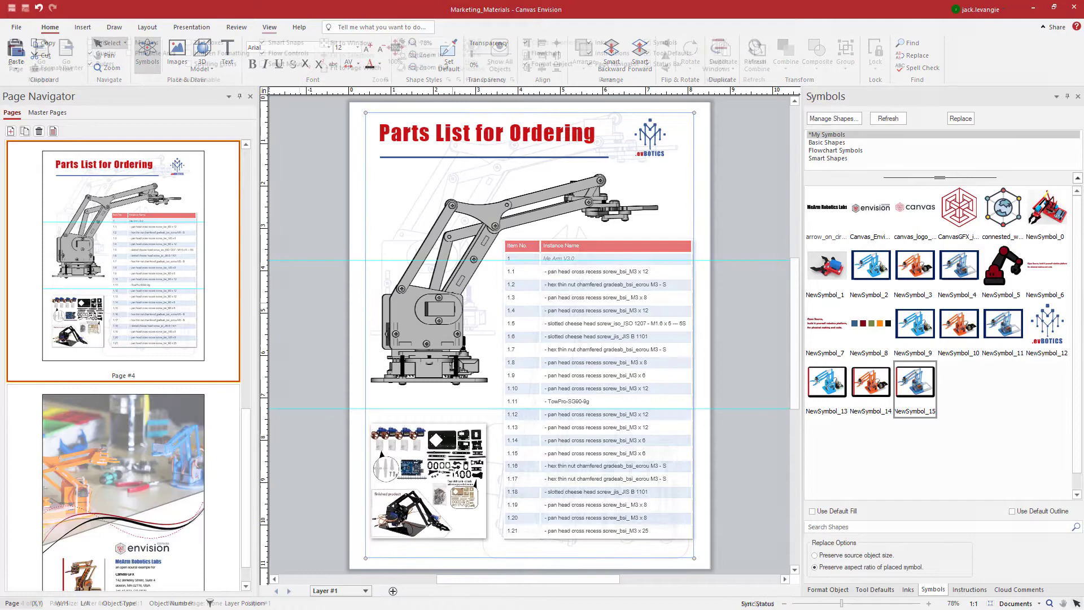
pyautogui.click(270, 27)
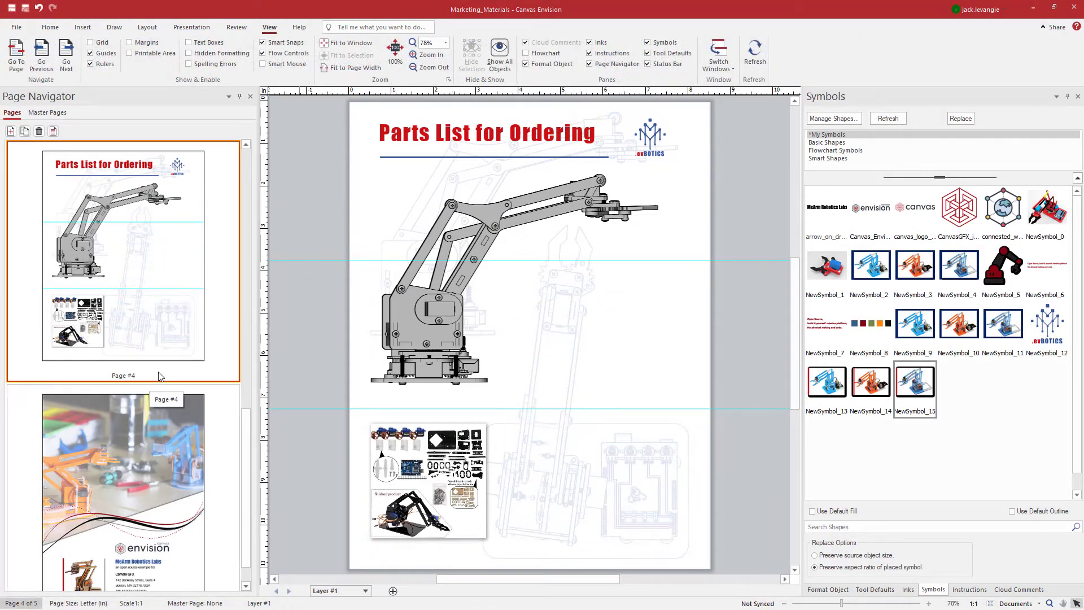
pyautogui.click(425, 315)
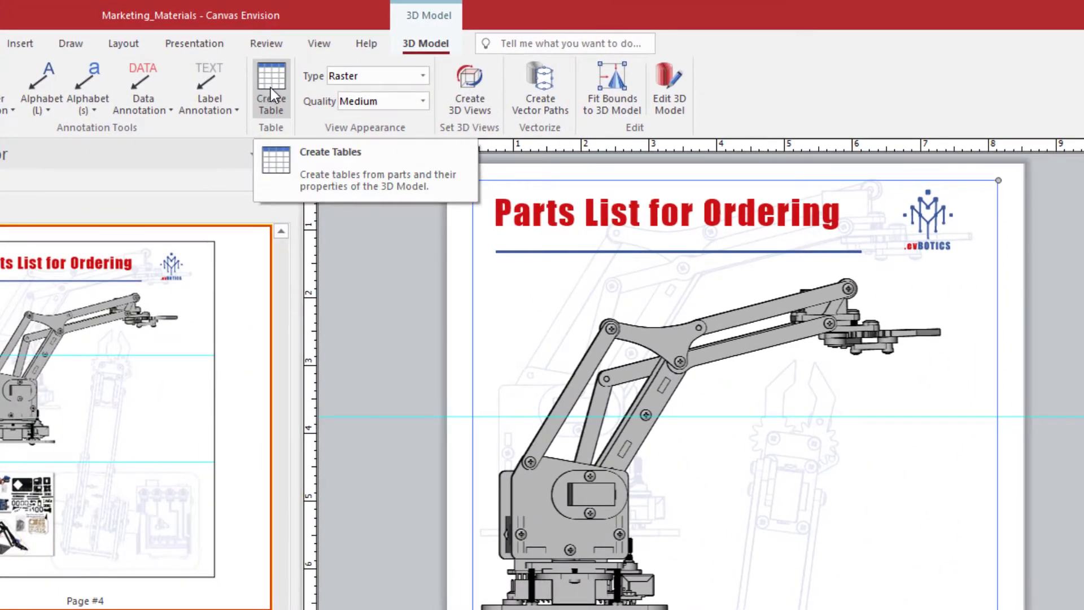
# - Create a parts table from the selected arm model and place it on the page
pyautogui.click(271, 88)
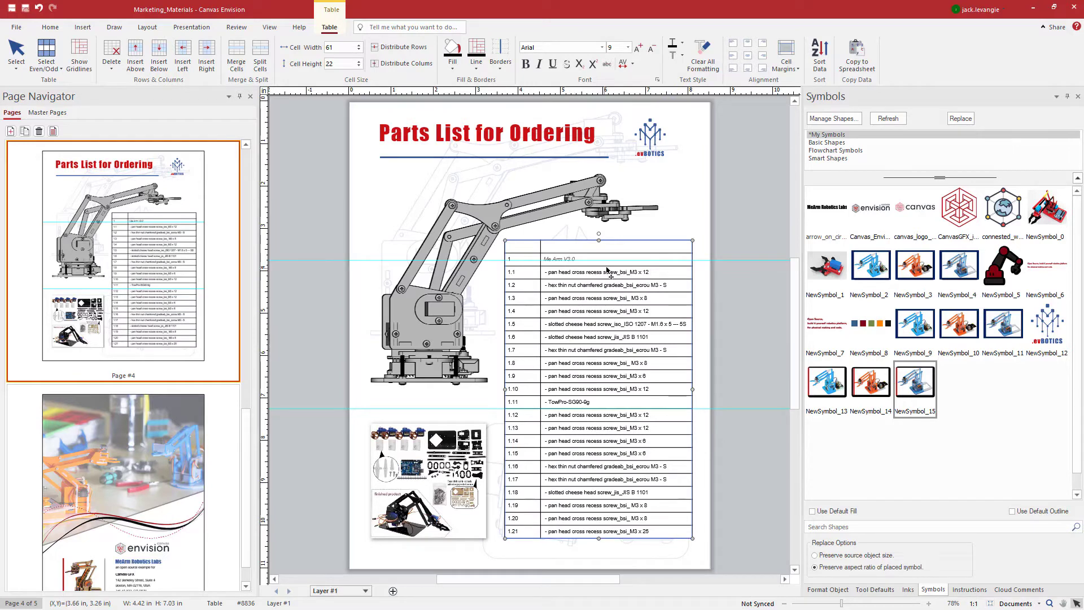
pyautogui.click(46, 56)
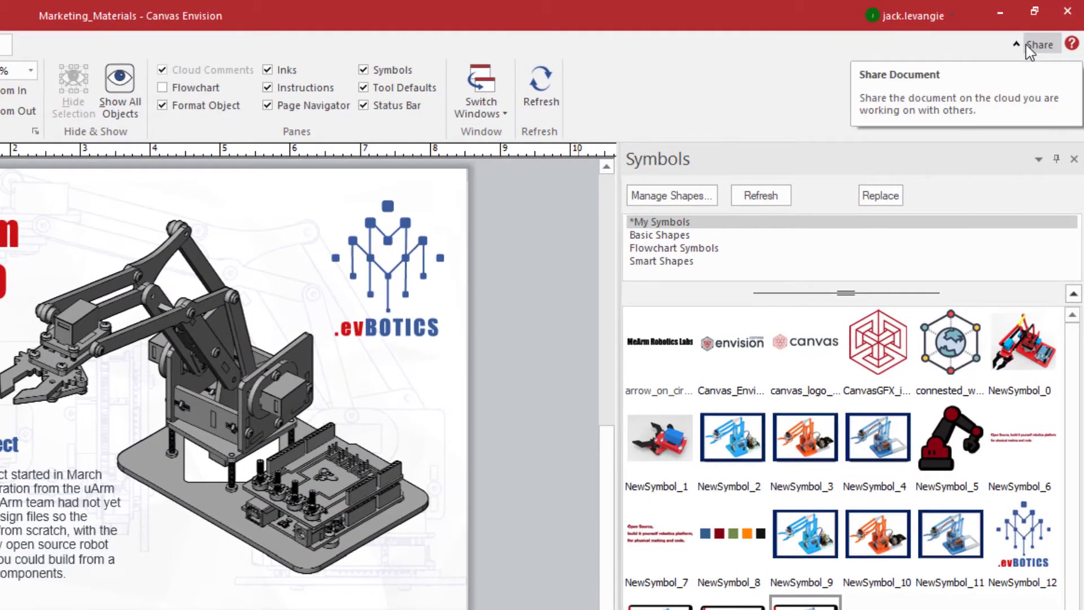
# - Create a cloud share link with Full Viewing of 3D models and expiry 03/19/2022
pyautogui.click(1040, 44)
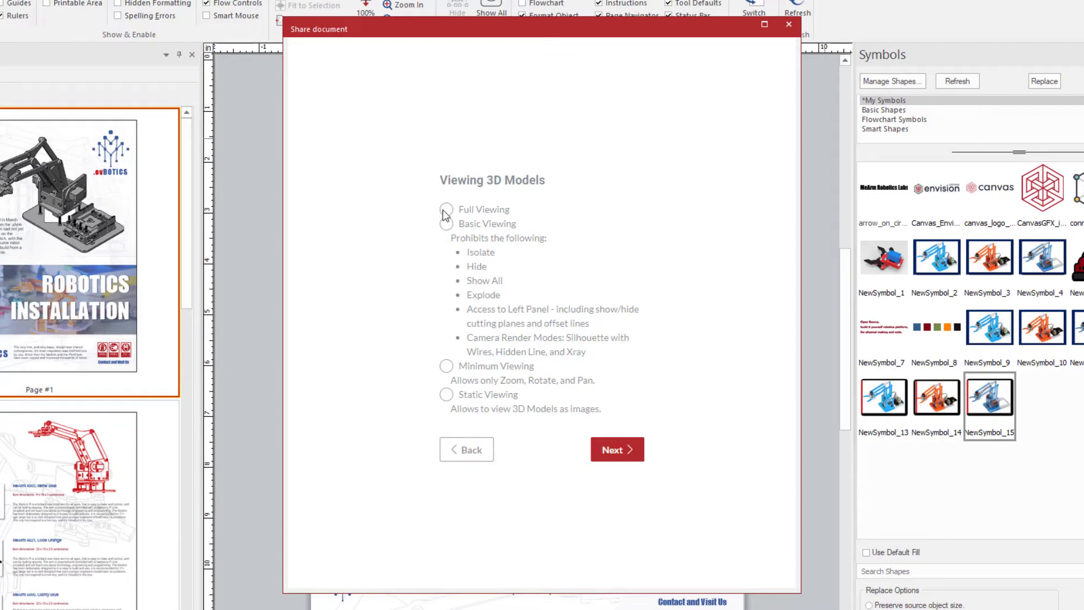
pyautogui.click(446, 209)
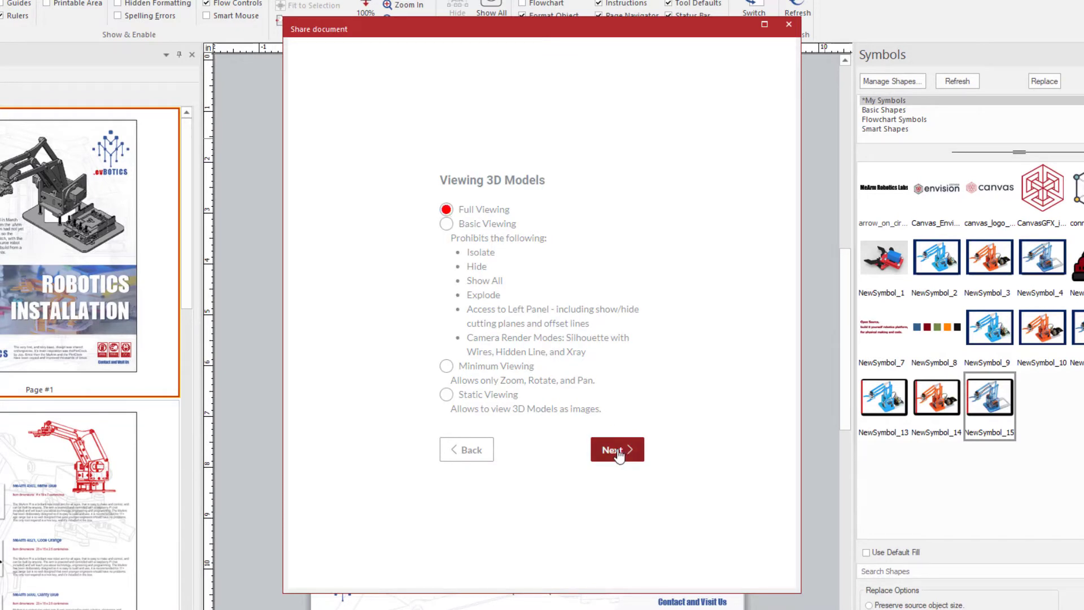
pyautogui.click(615, 449)
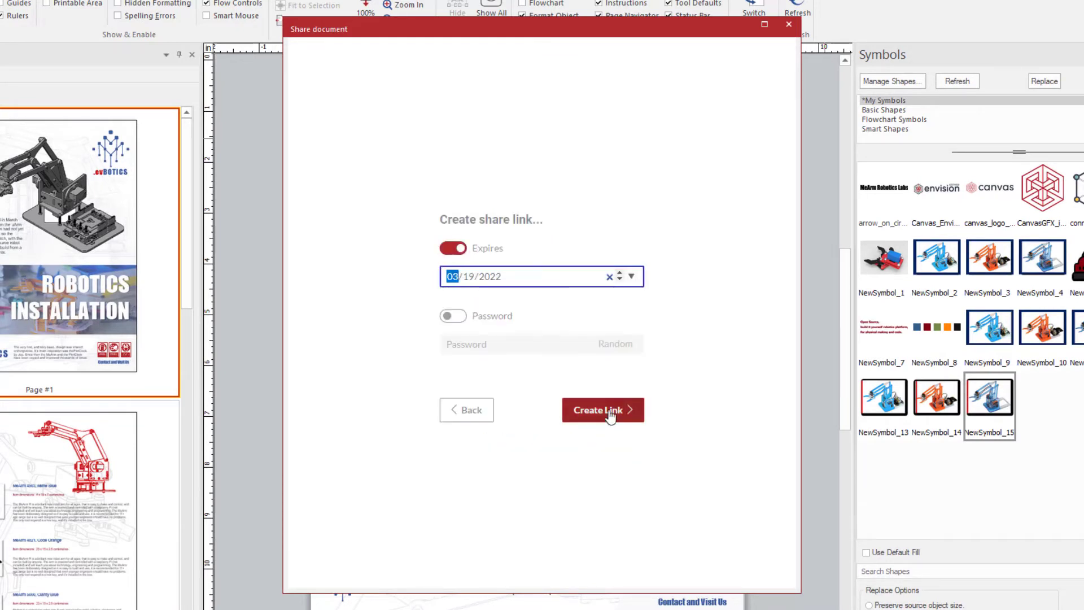
pyautogui.click(602, 409)
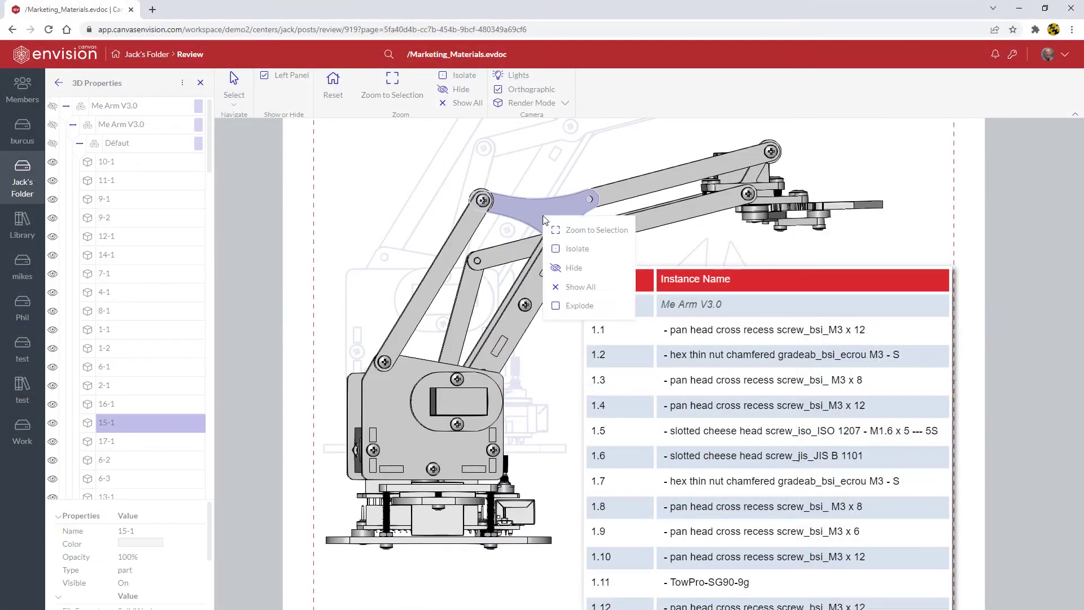
# - Isolate and zoom to the curved arm link part 15-1
pyautogui.click(596, 229)
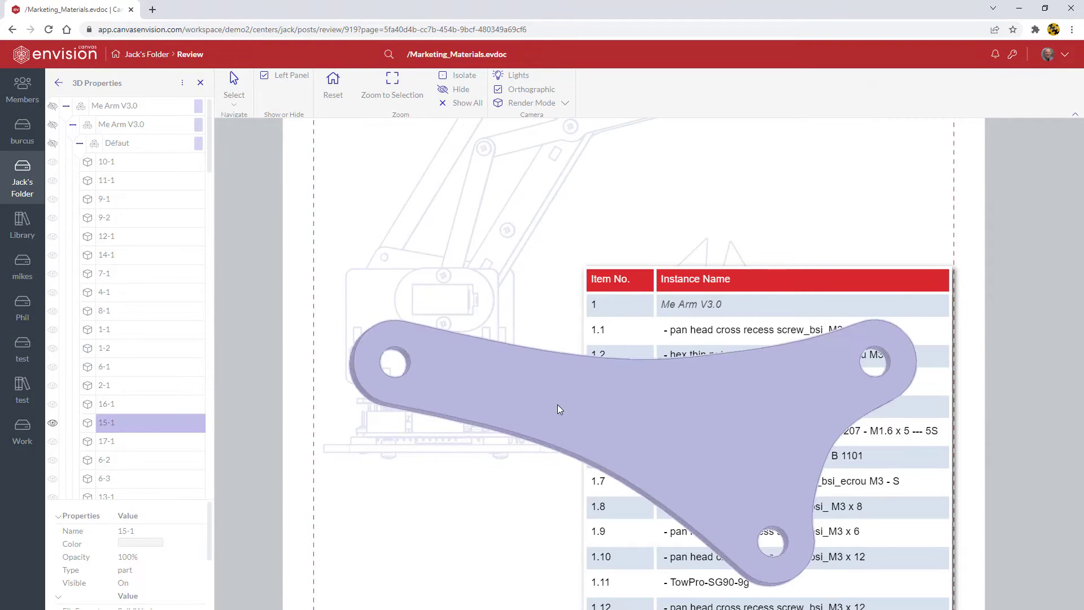
pyautogui.scroll(-3)
pyautogui.write("Hi! I'm looking for part #")
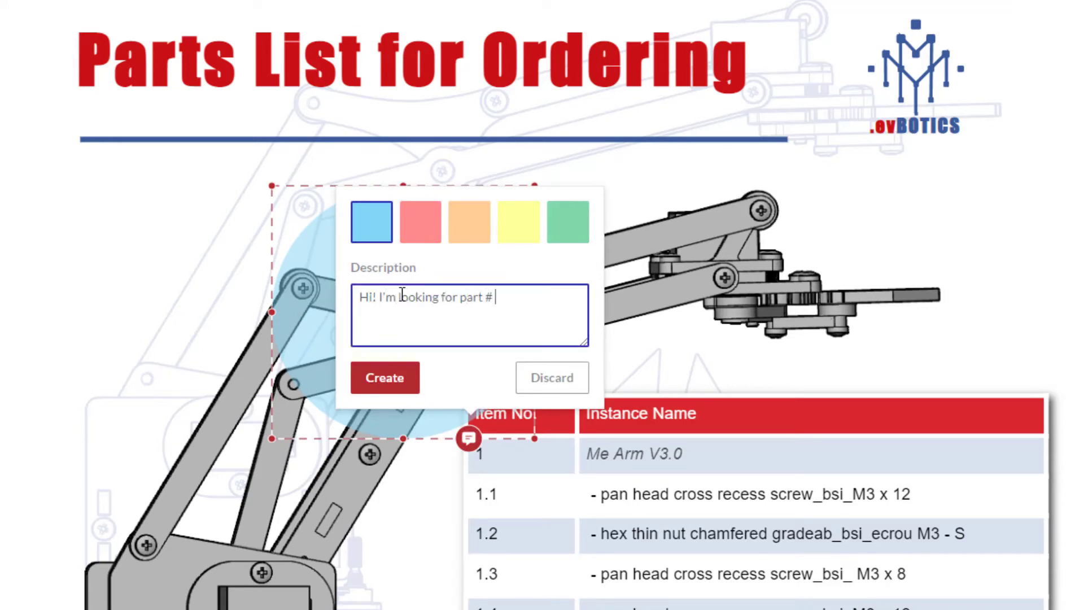
pyautogui.click(383, 377)
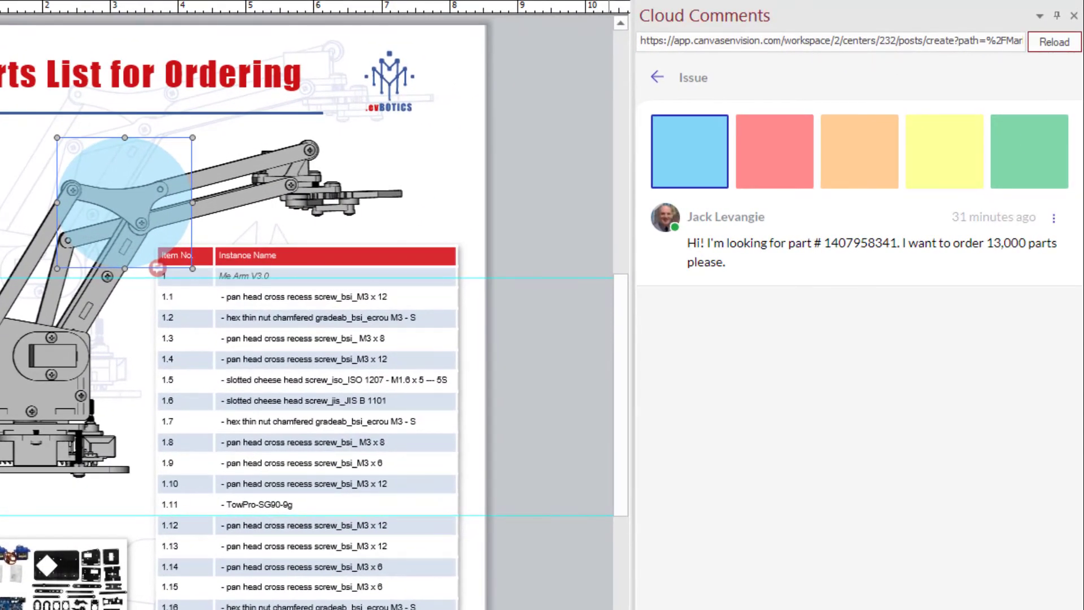
# - Send the reply "We have exactly what you need!" under the part-order comment
pyautogui.write('We have exactly what you need! Thanks for rea')
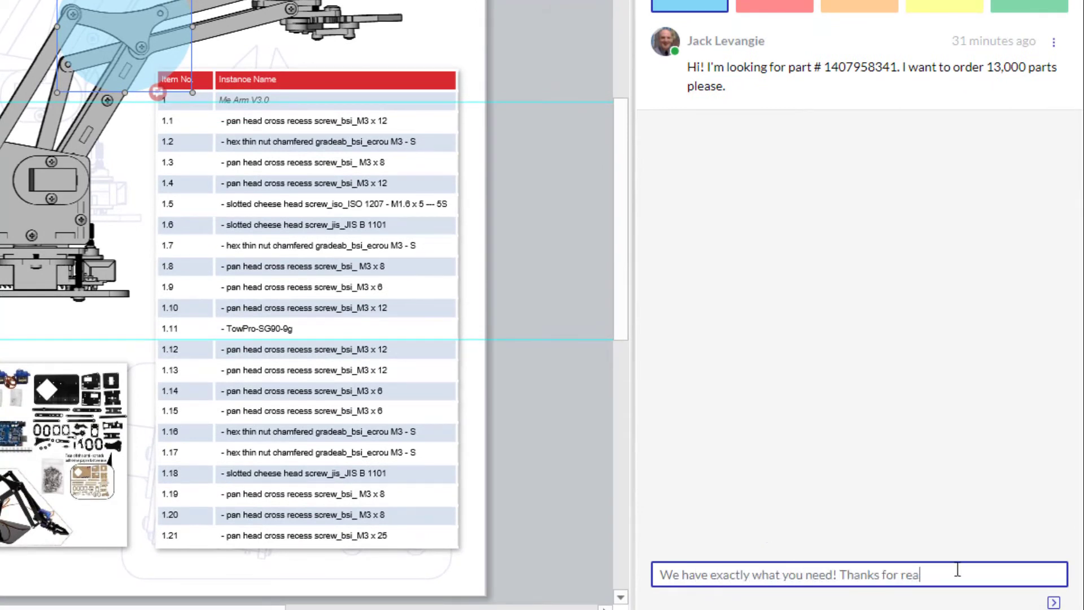
pyautogui.click(1054, 602)
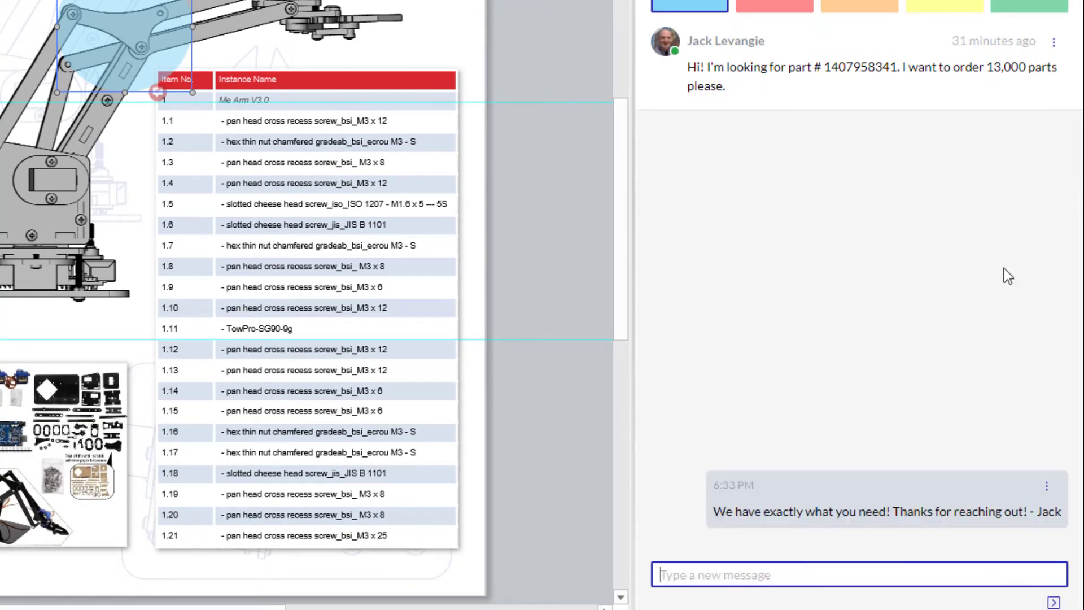